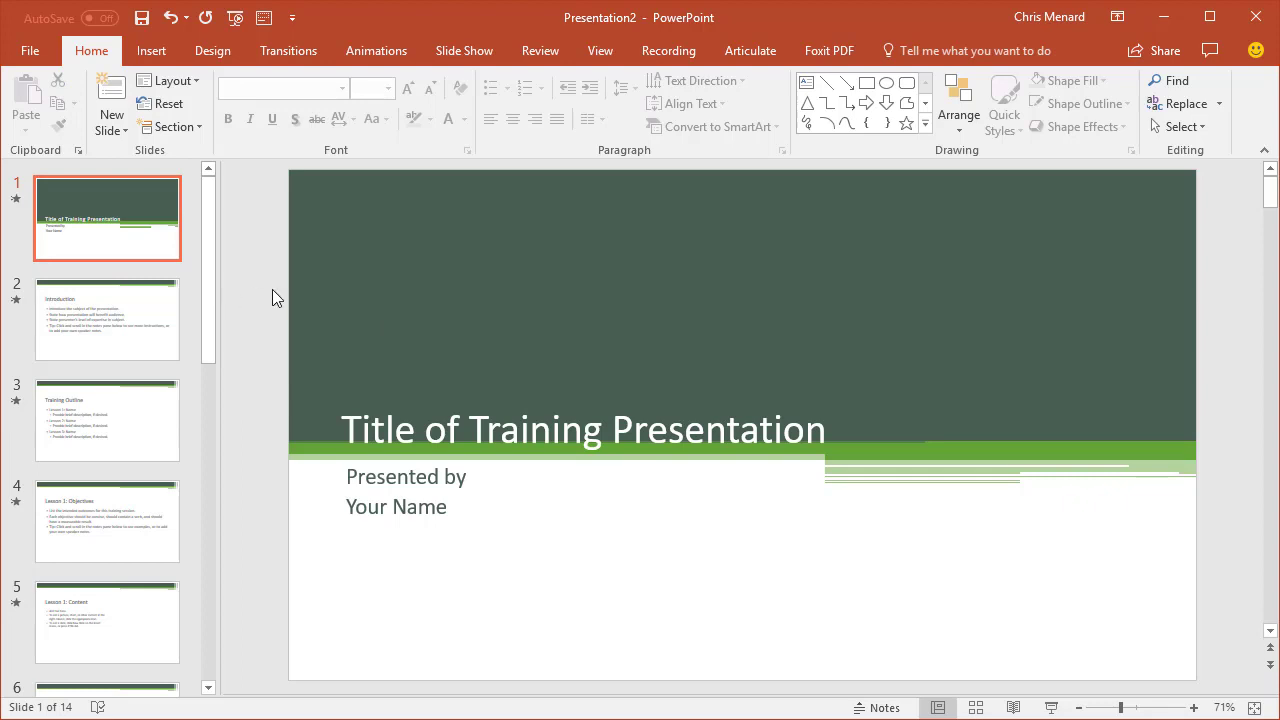
mouse_move(285, 297)
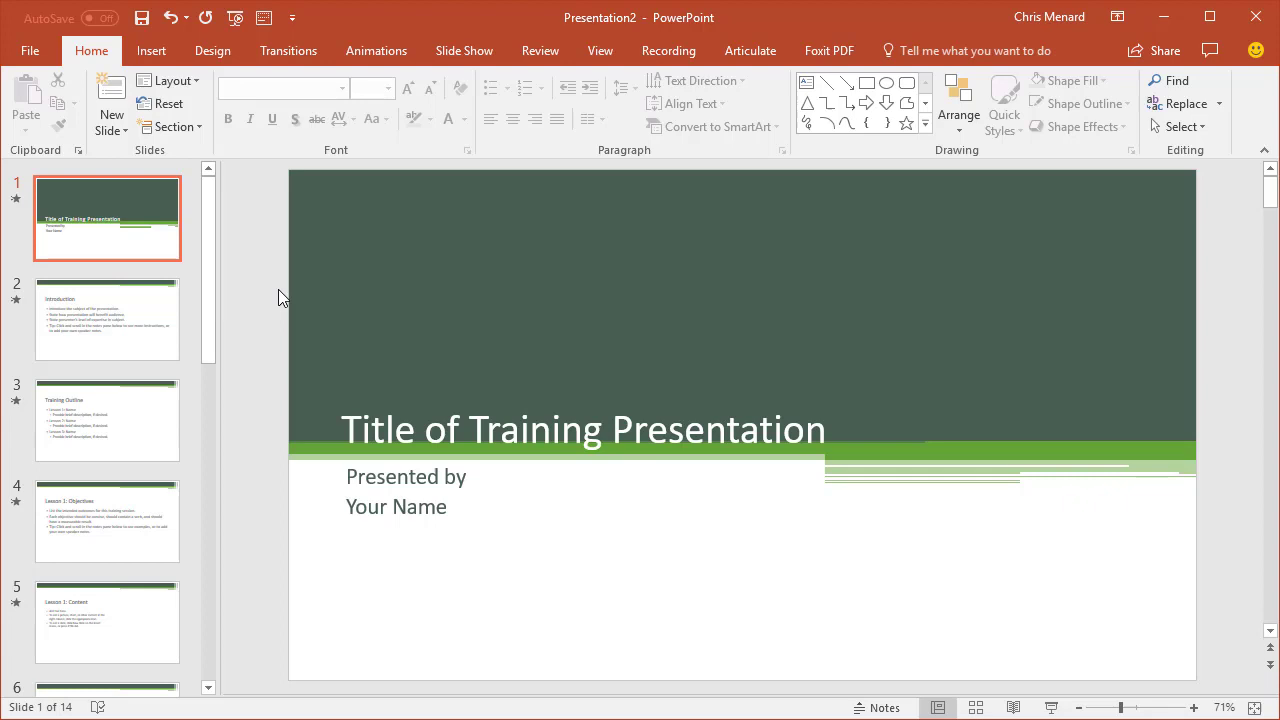
mouse_move(336, 290)
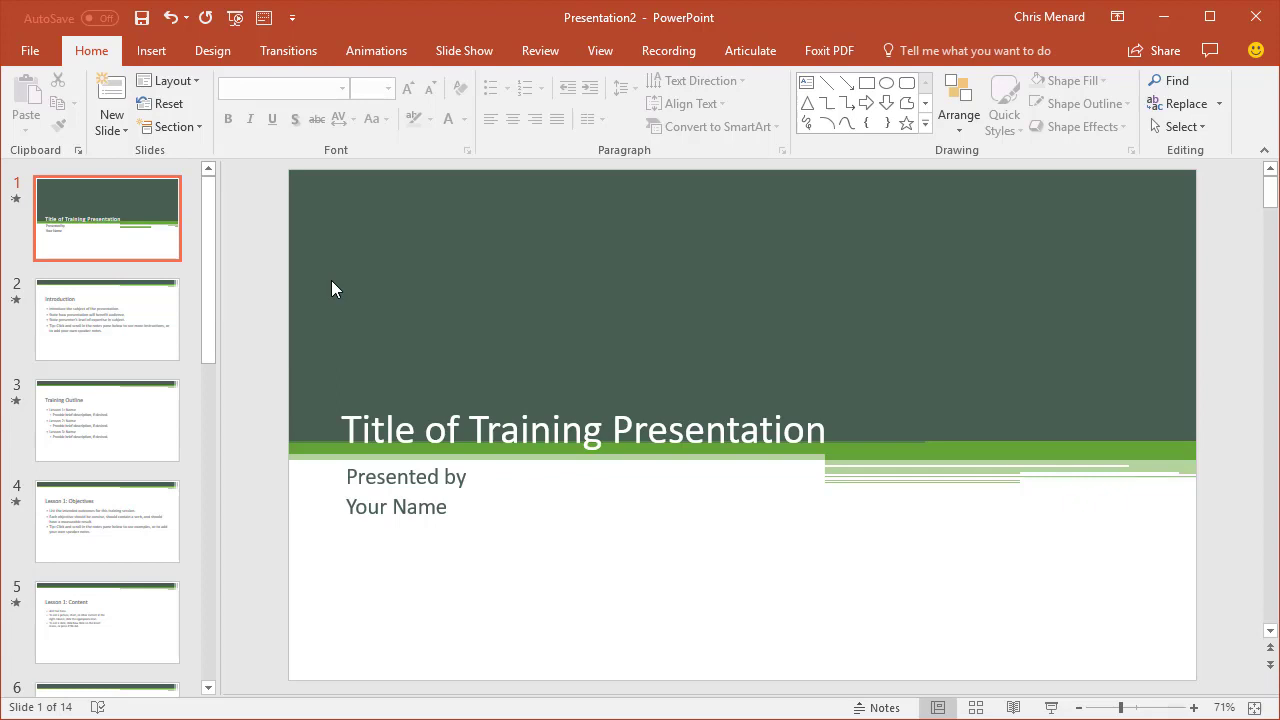
mouse_move(145, 168)
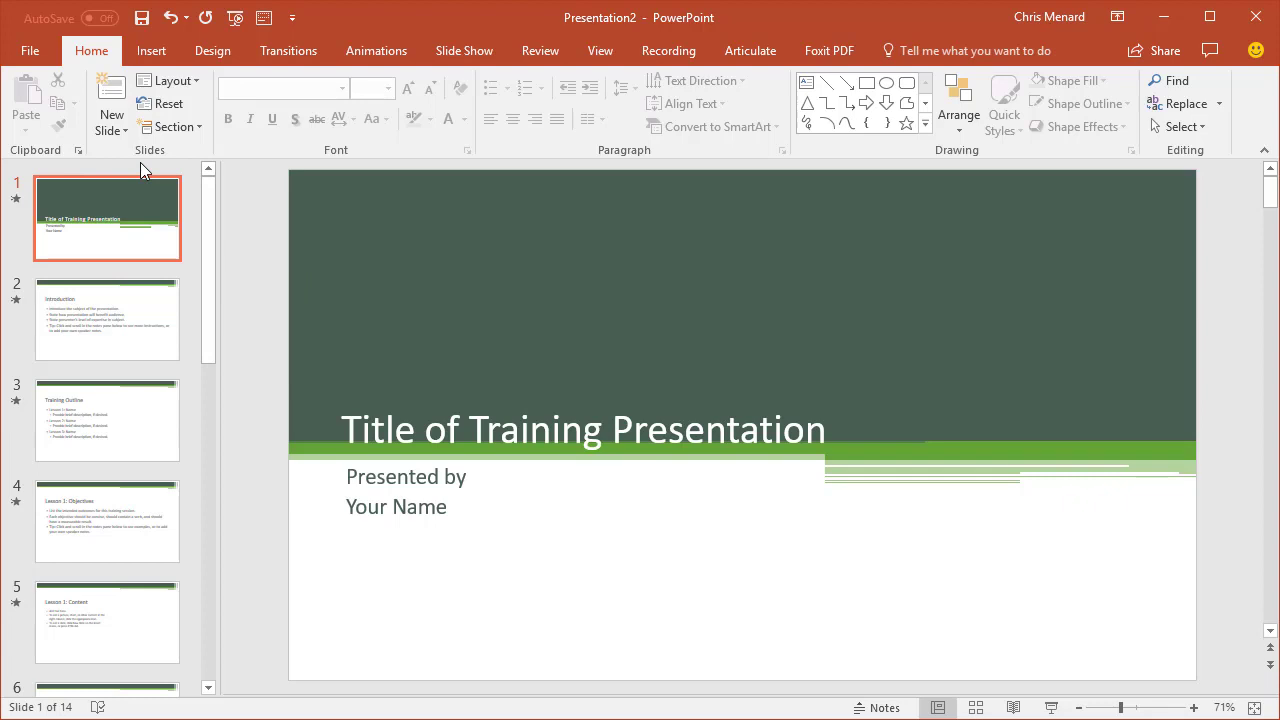
mouse_move(190, 293)
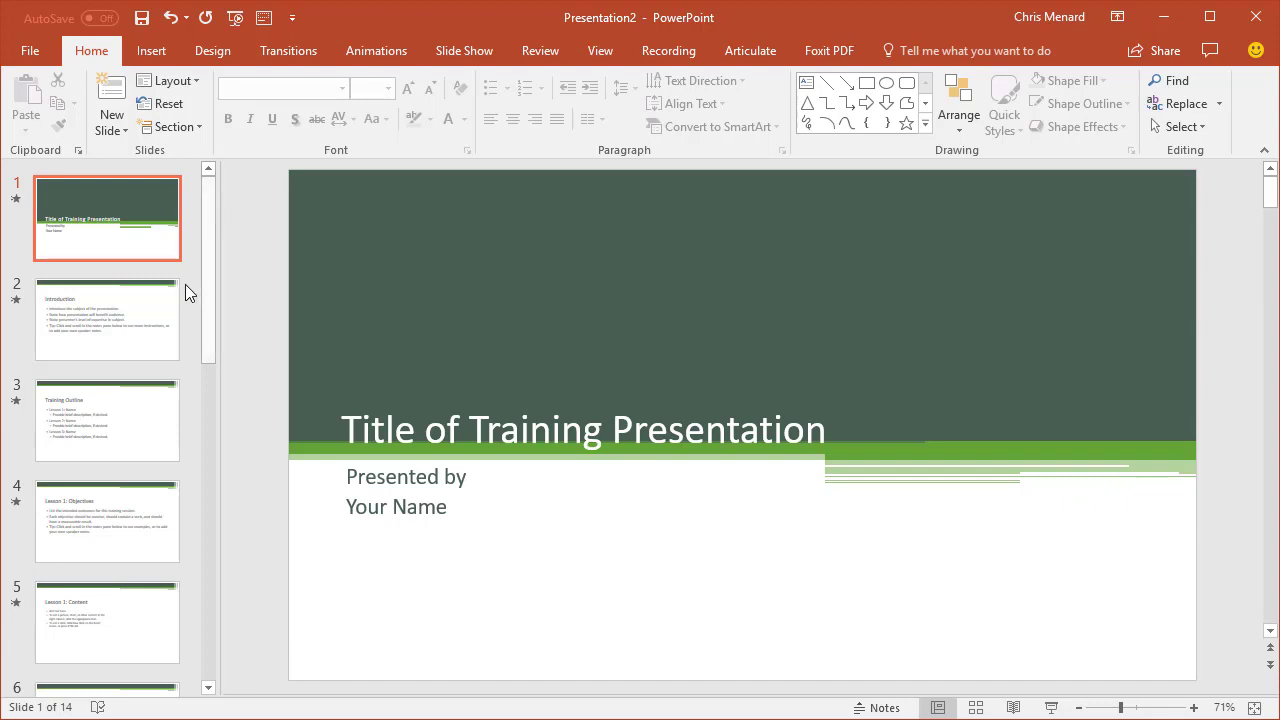
mouse_move(492, 75)
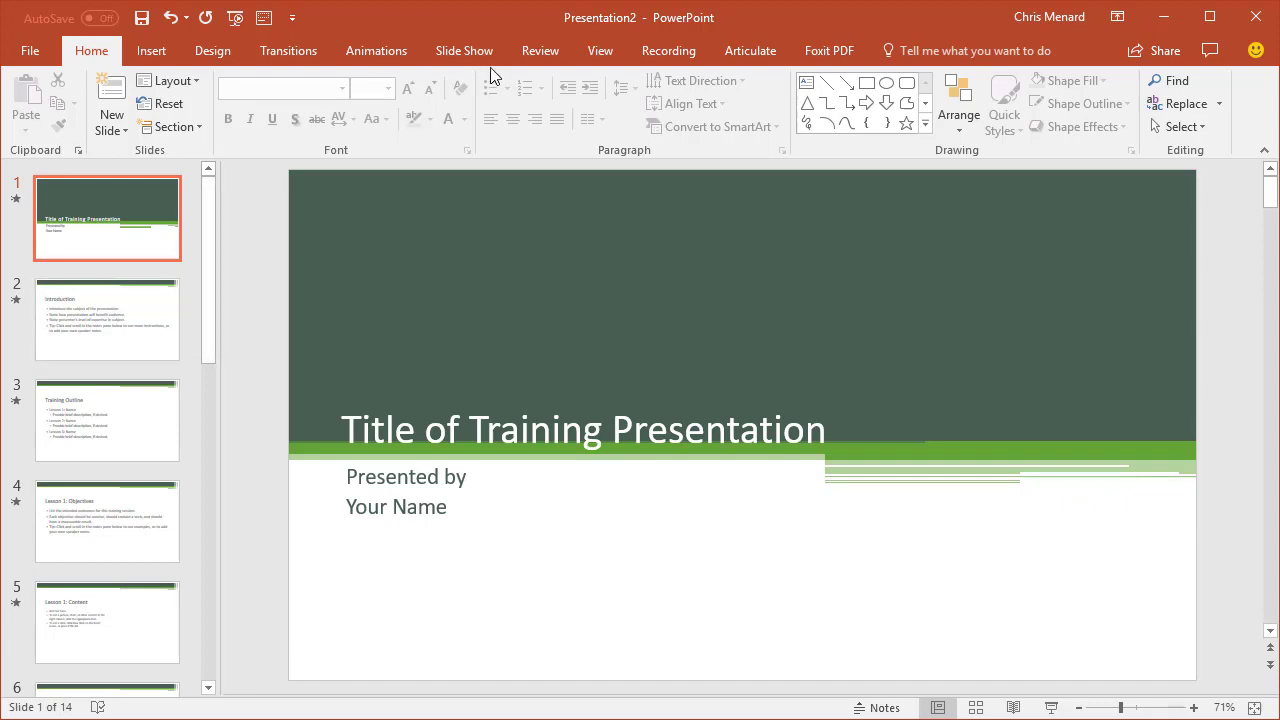
Define custom show 'acct' with the title, Introduction and Training Outline slides.
click(463, 50)
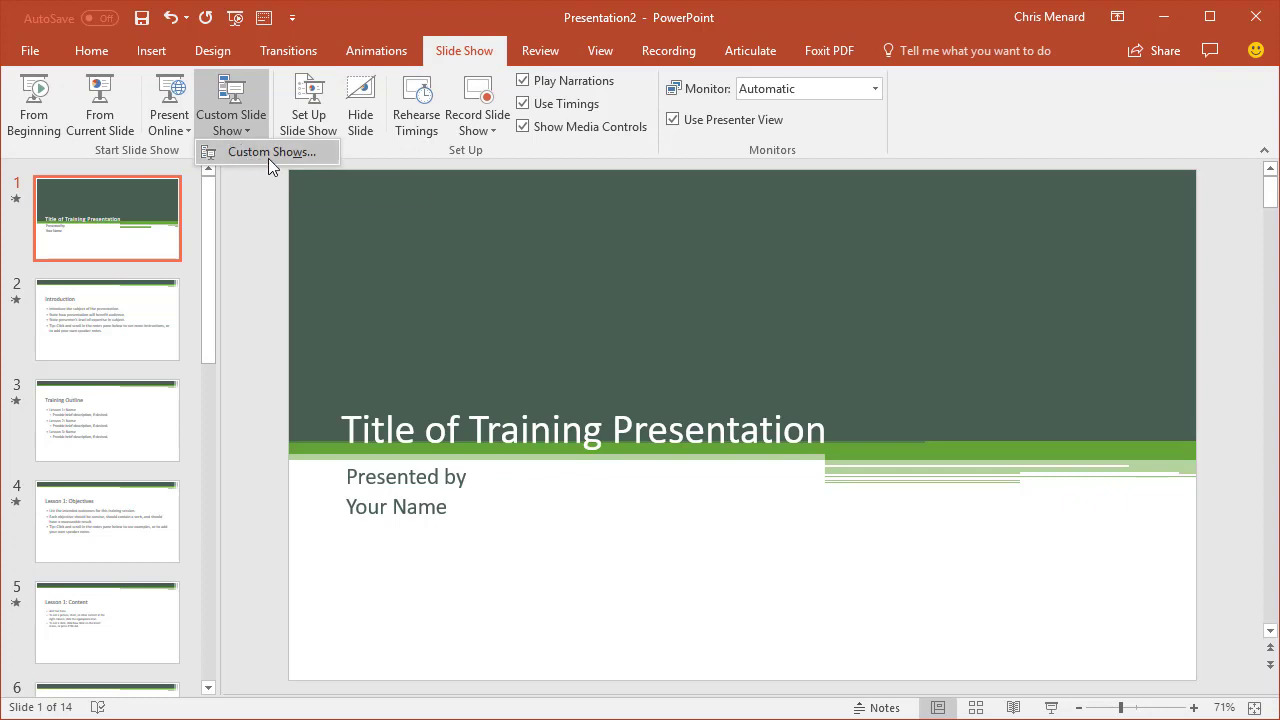
click(271, 151)
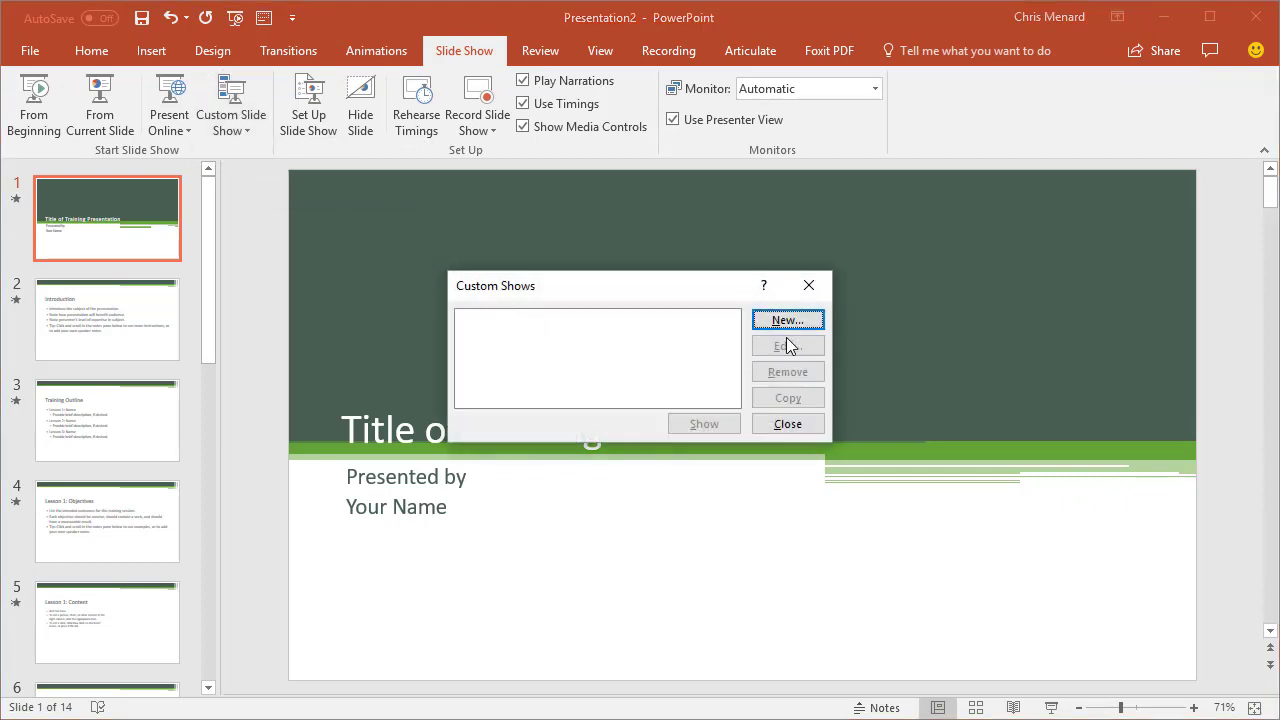
click(787, 320)
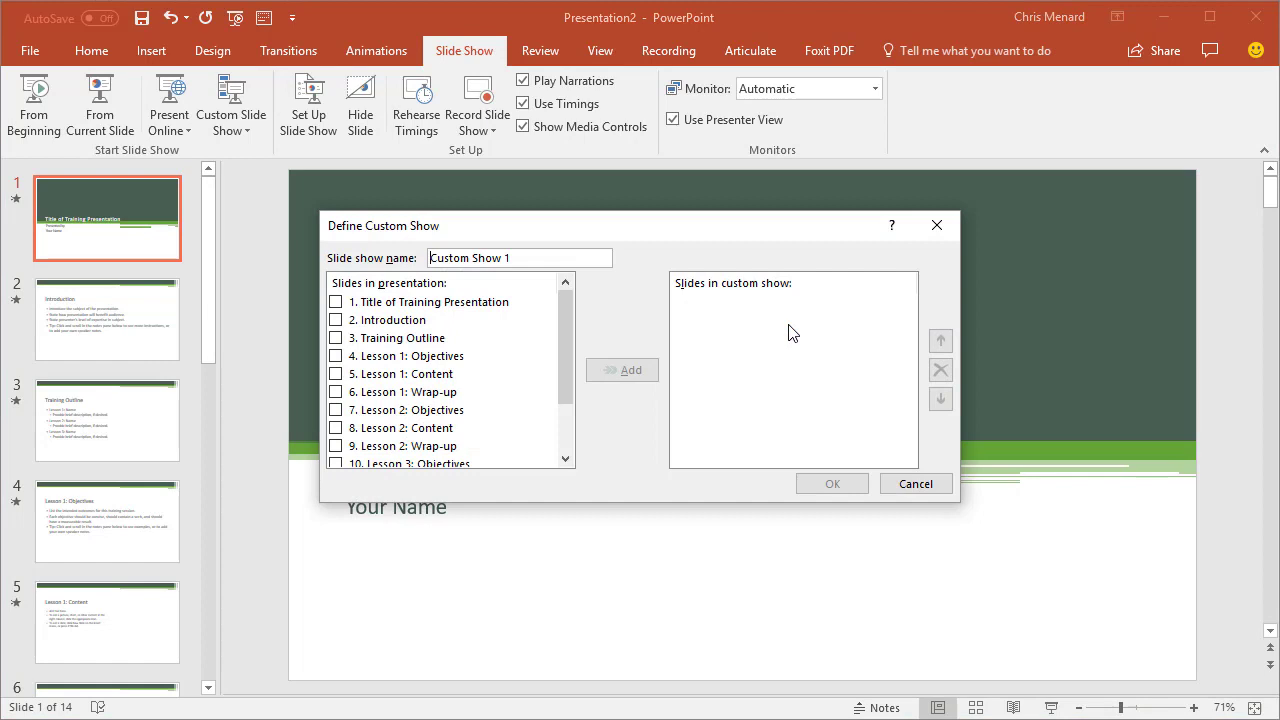
text(acd)
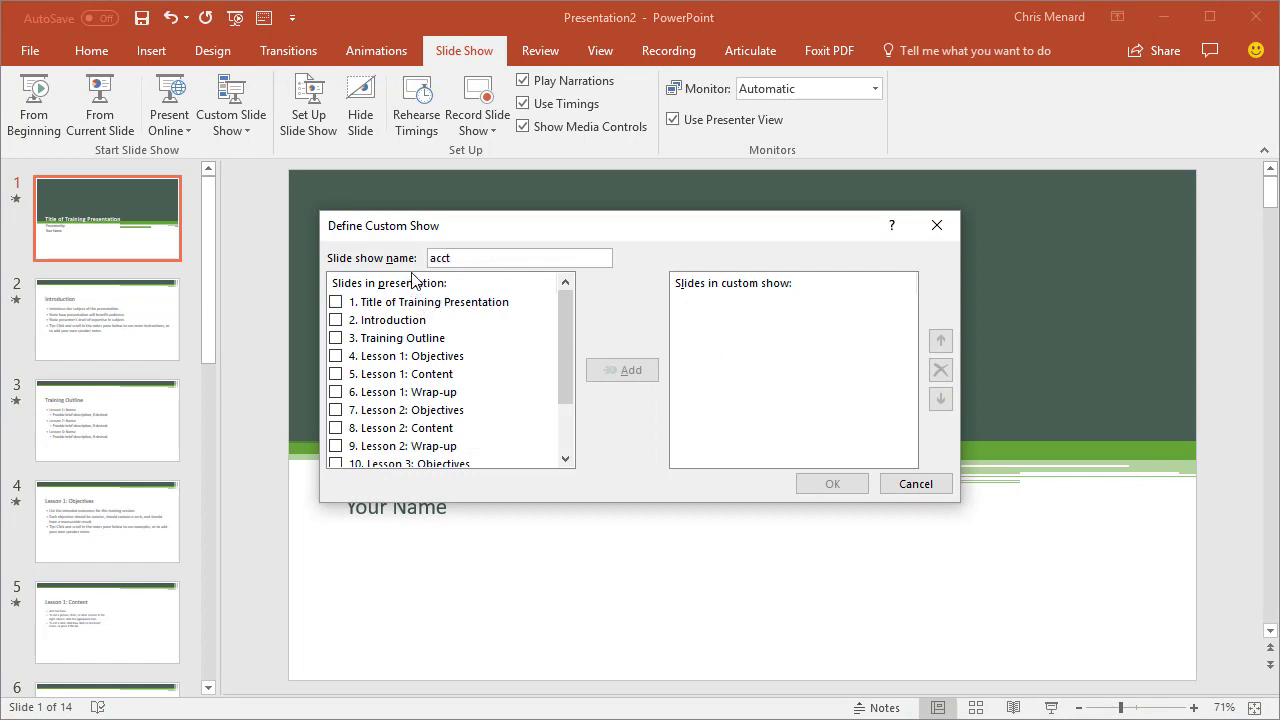
click(336, 301)
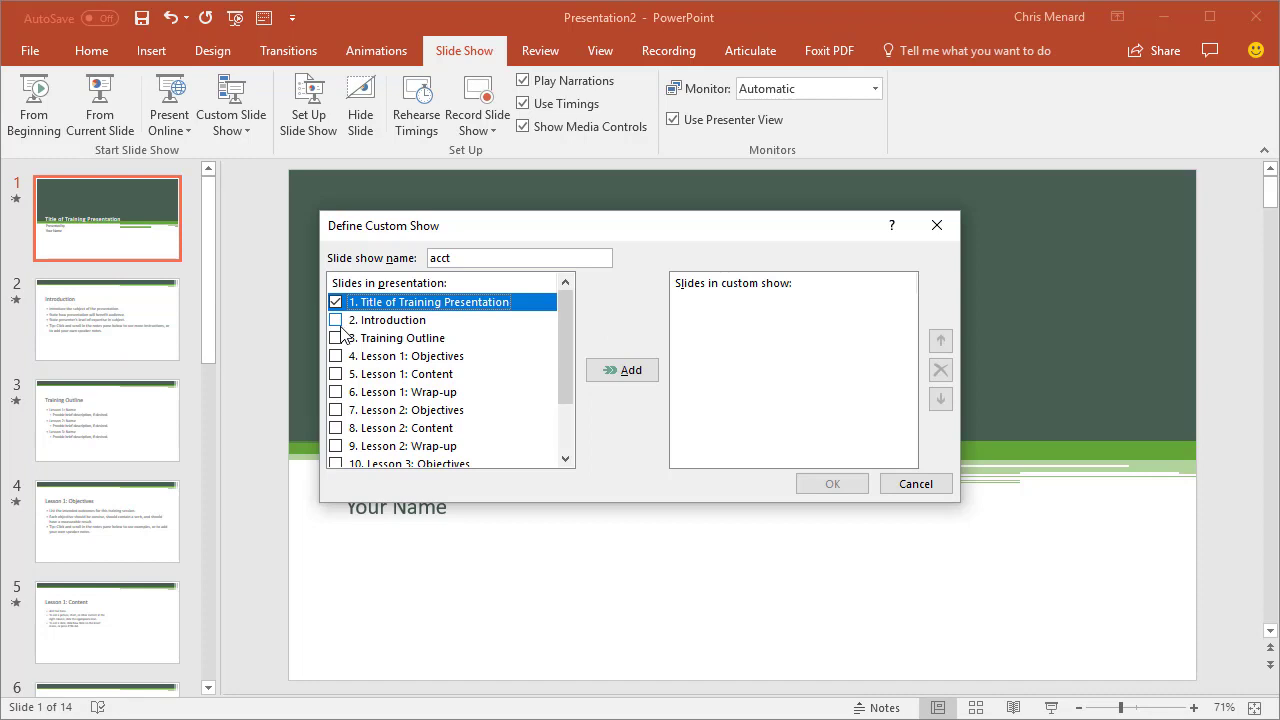
click(336, 337)
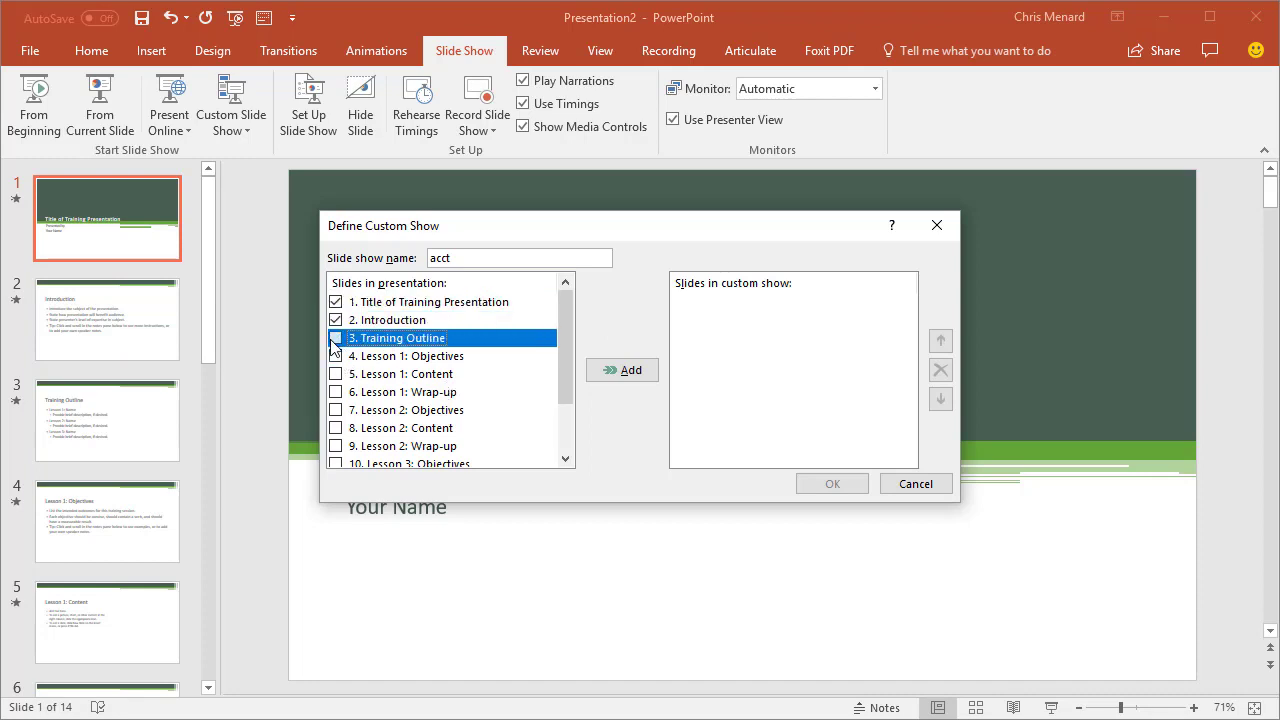
click(621, 369)
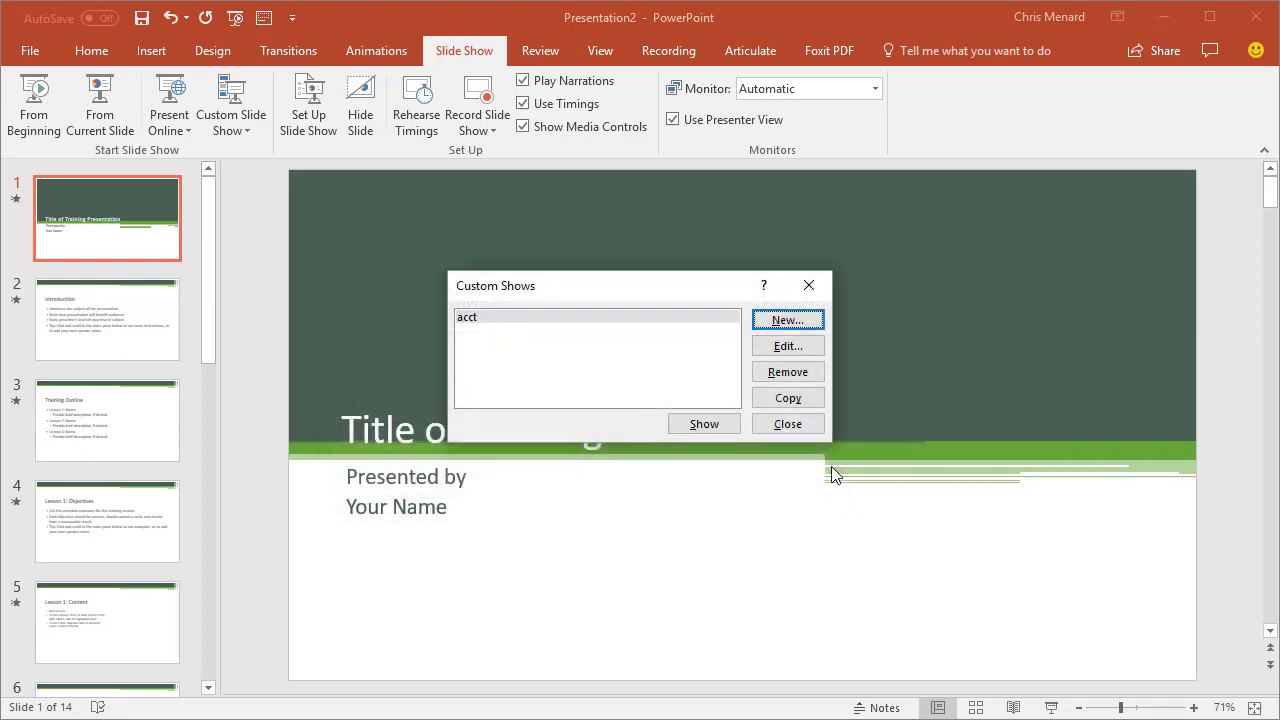
click(787, 320)
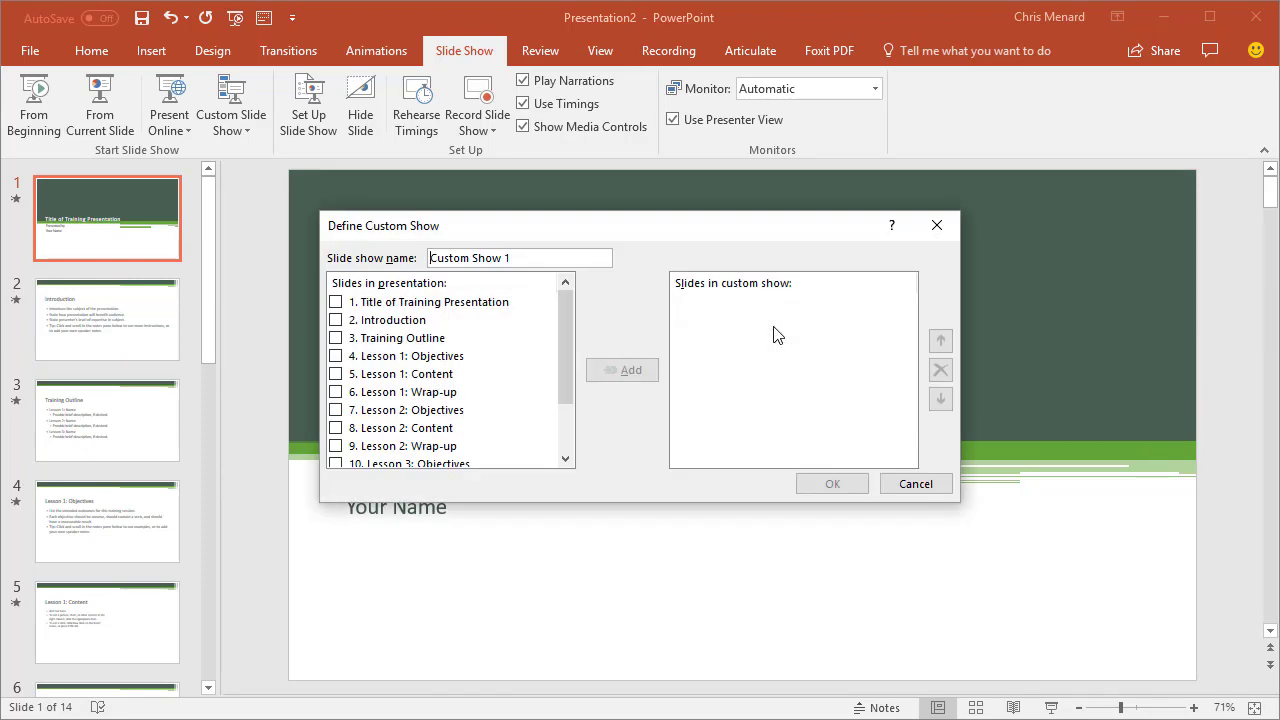
Name the second custom show 'marketing' and add the title, Introduction and Lesson 1 slides.
click(518, 258)
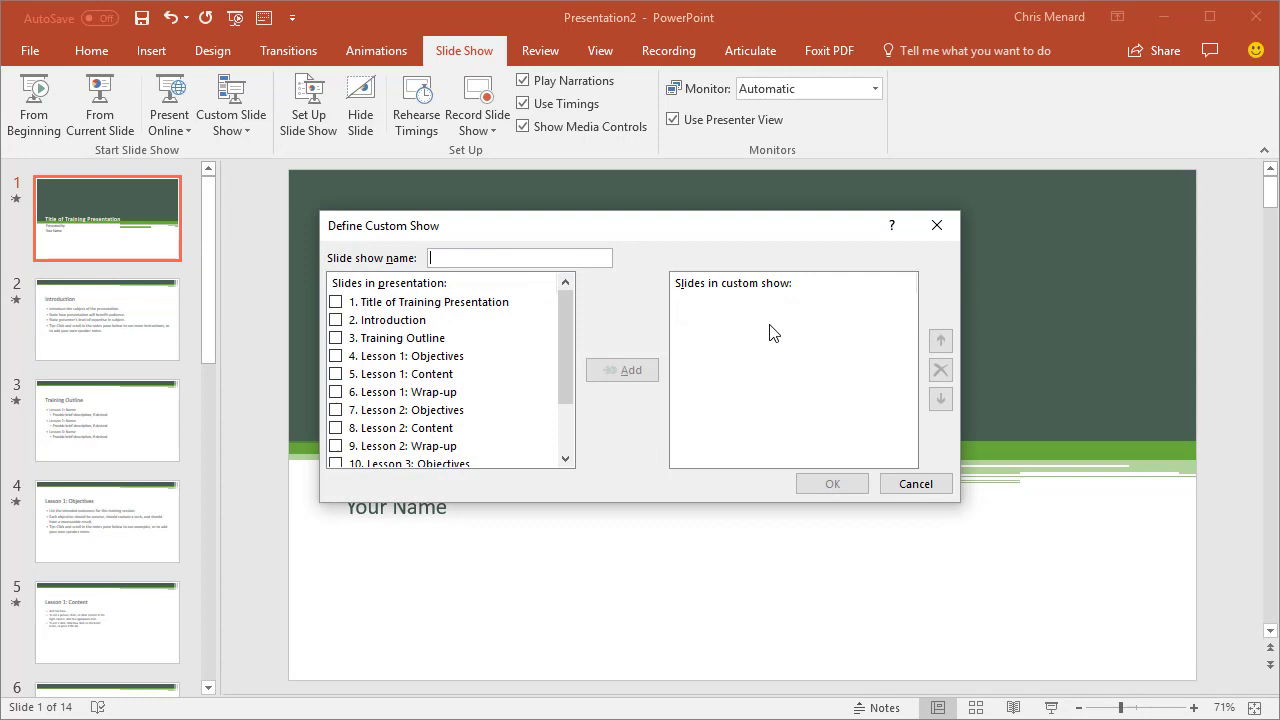
text(marketing)
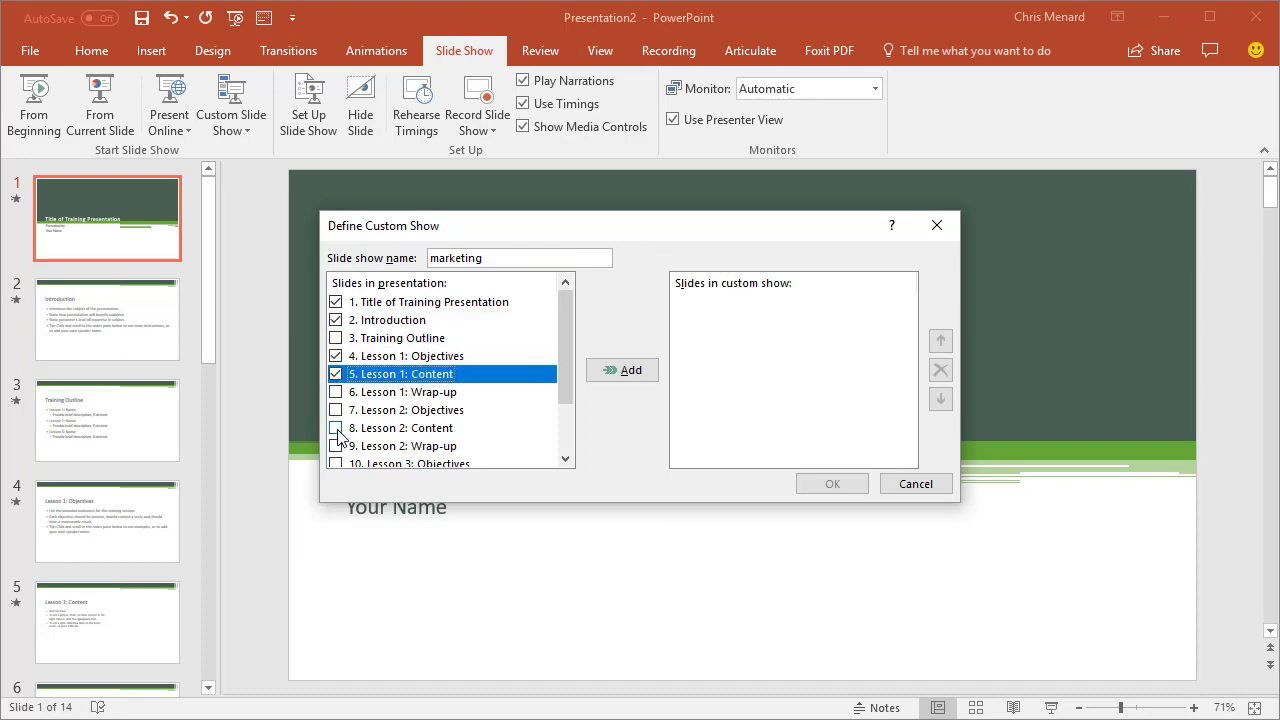
click(621, 370)
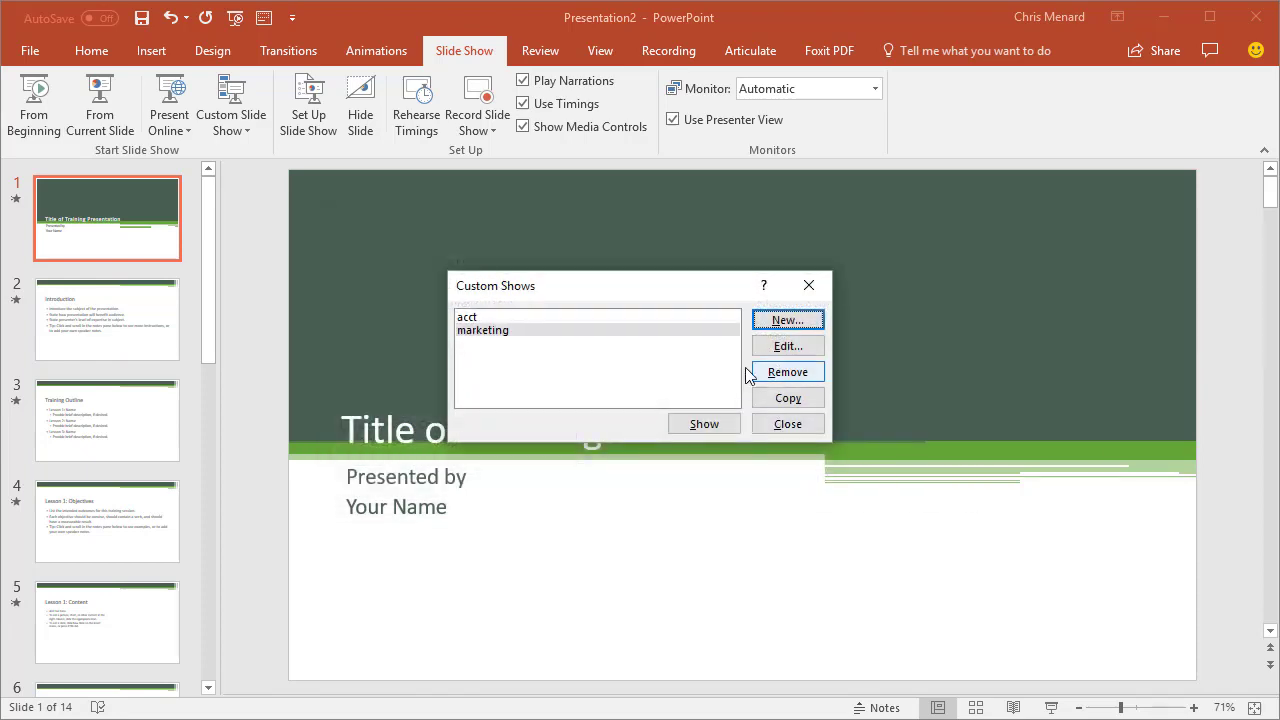
click(787, 320)
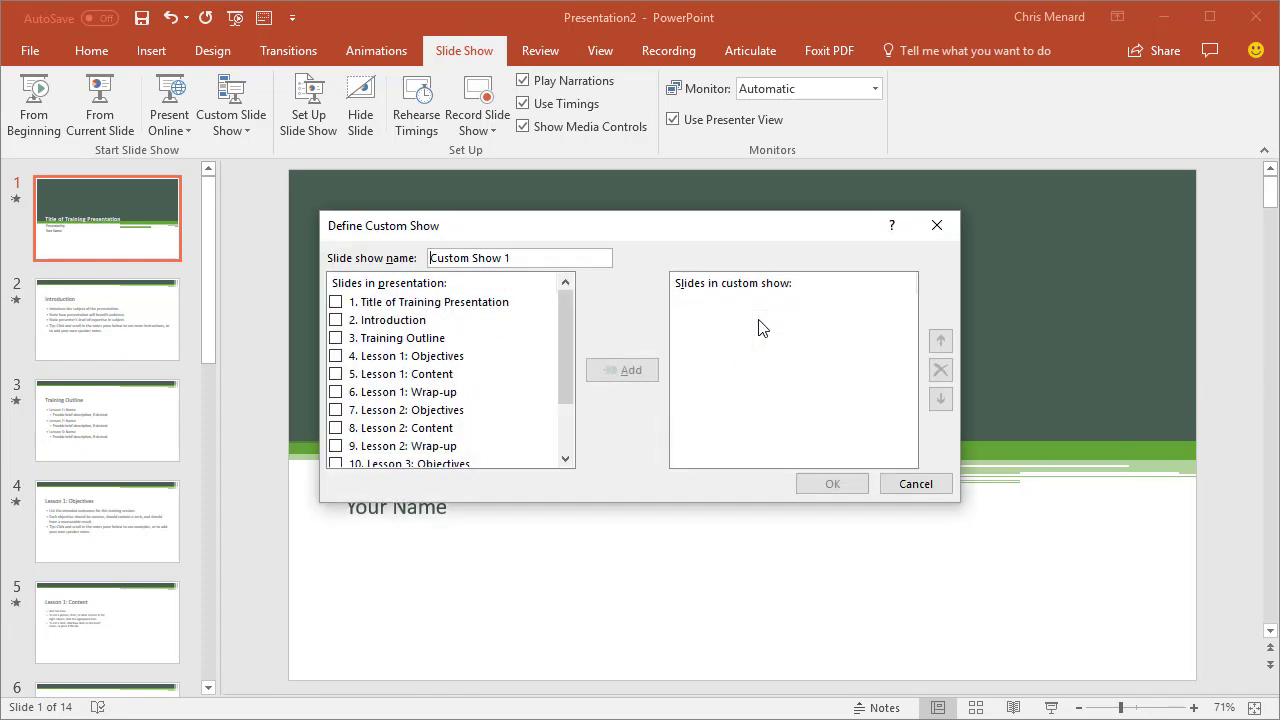
Build 'advertising' from the title, Lesson 1: Objectives and Lesson 2: Objectives slides, then close.
text(a)
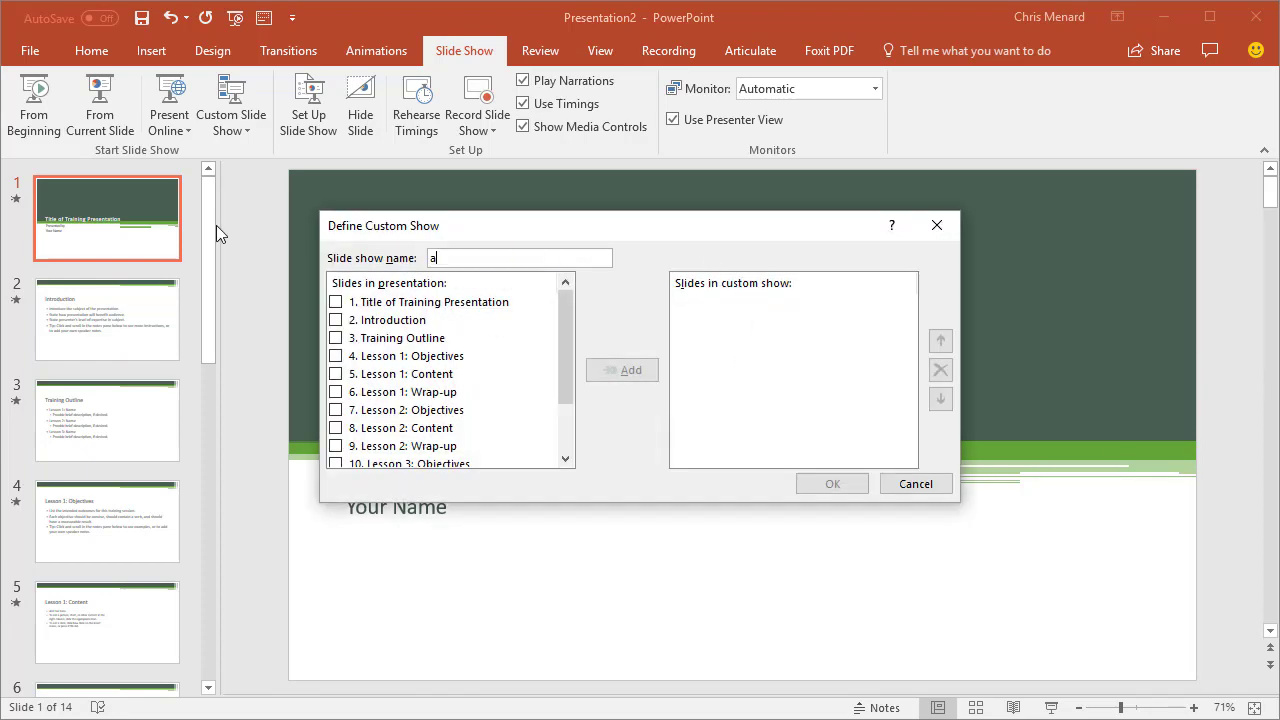
text(dvertising)
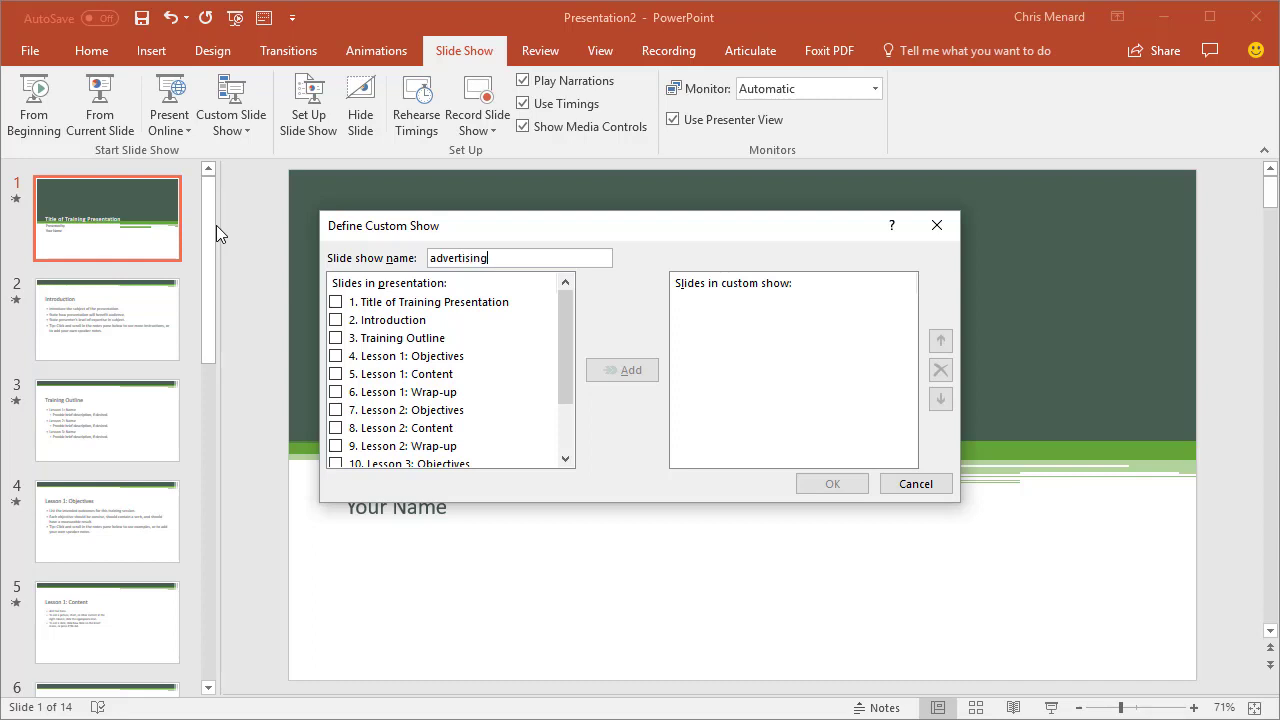
click(336, 301)
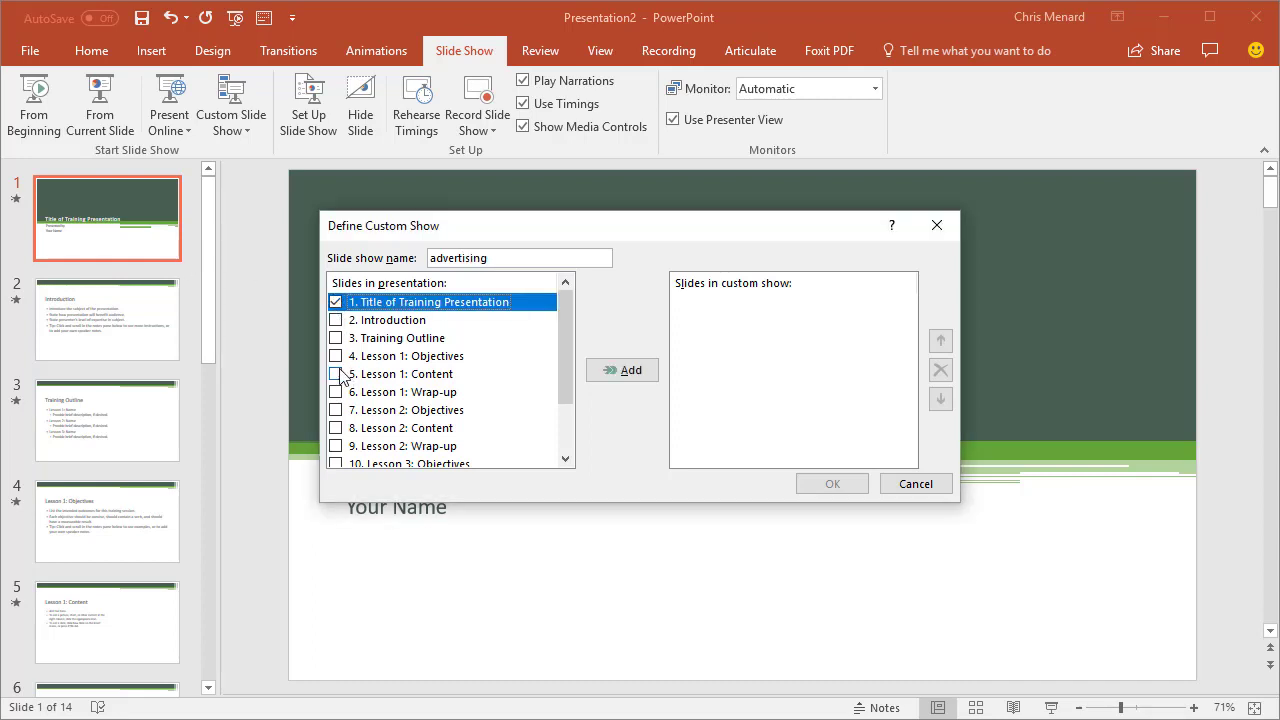
click(622, 370)
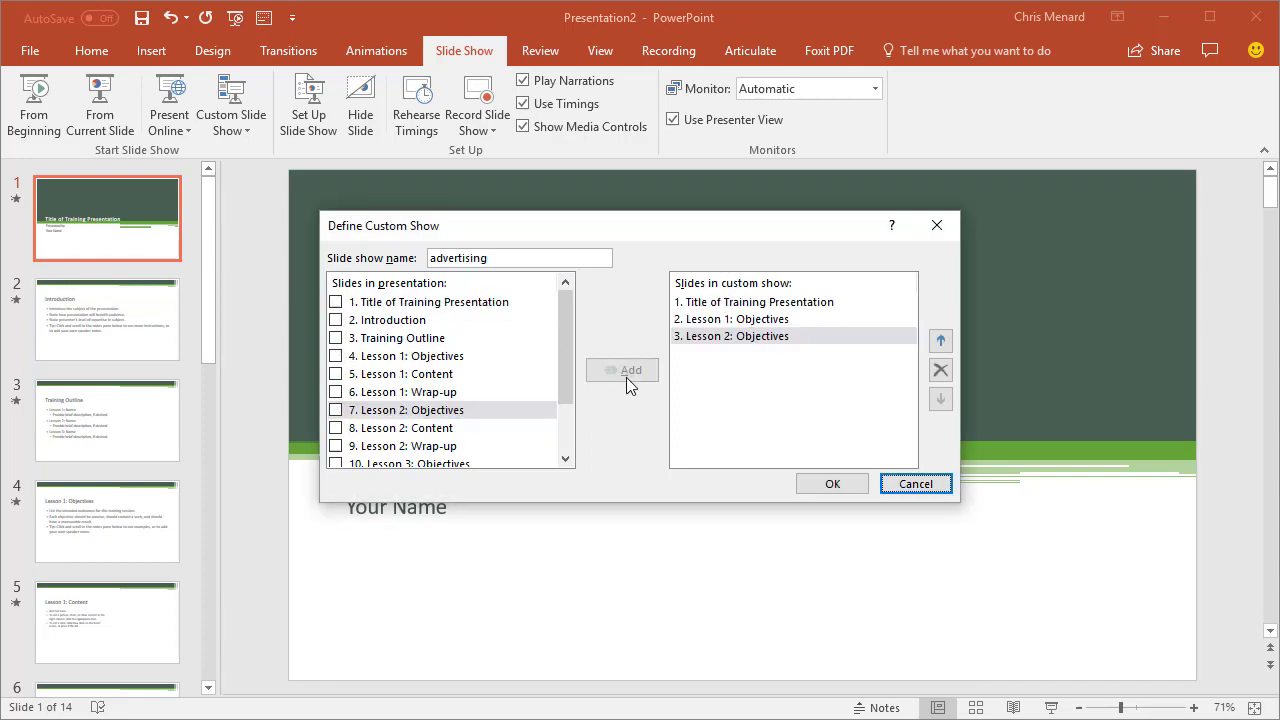
mouse_move(920, 524)
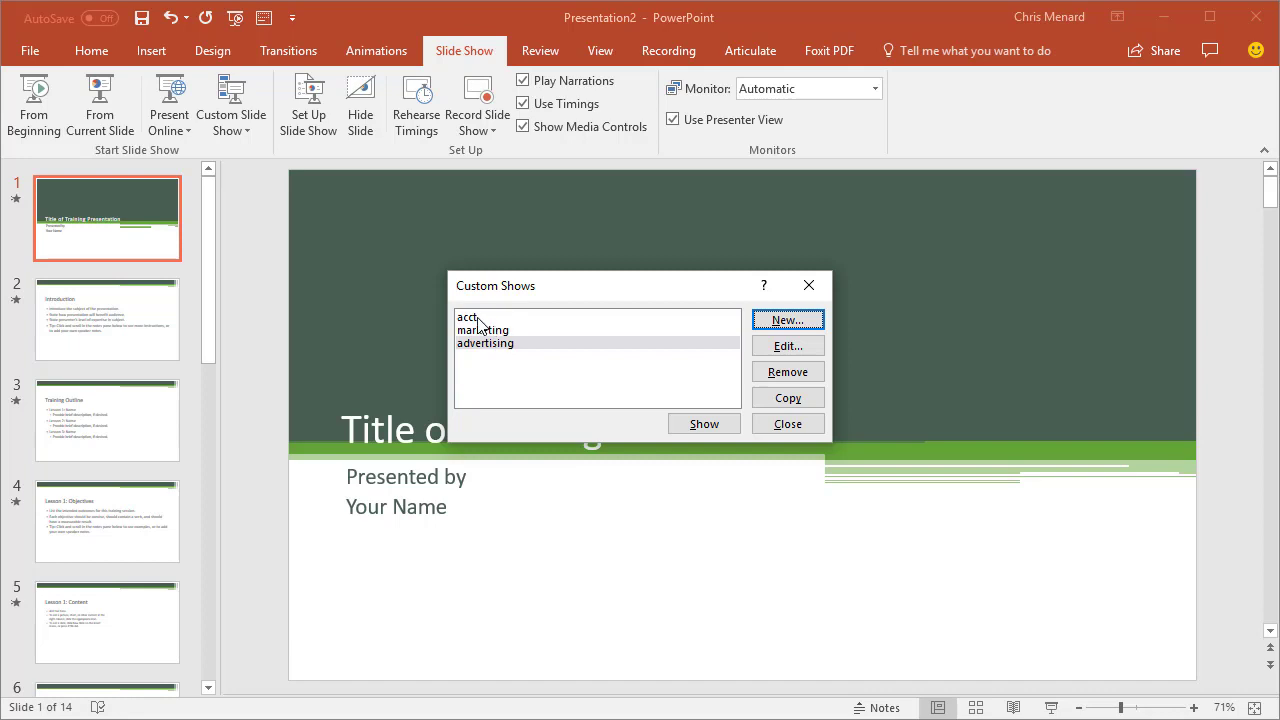
click(787, 423)
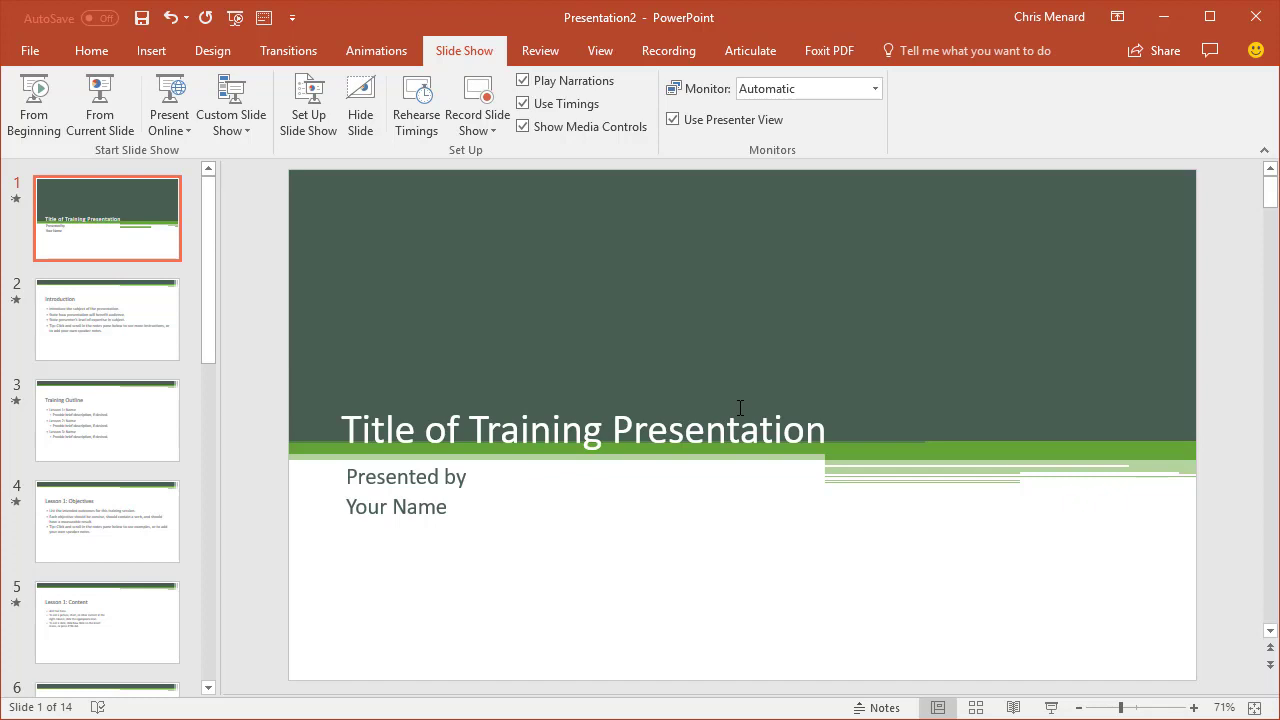
Present the 'acct' show, advancing through Introduction and Training Outline to the end.
click(231, 105)
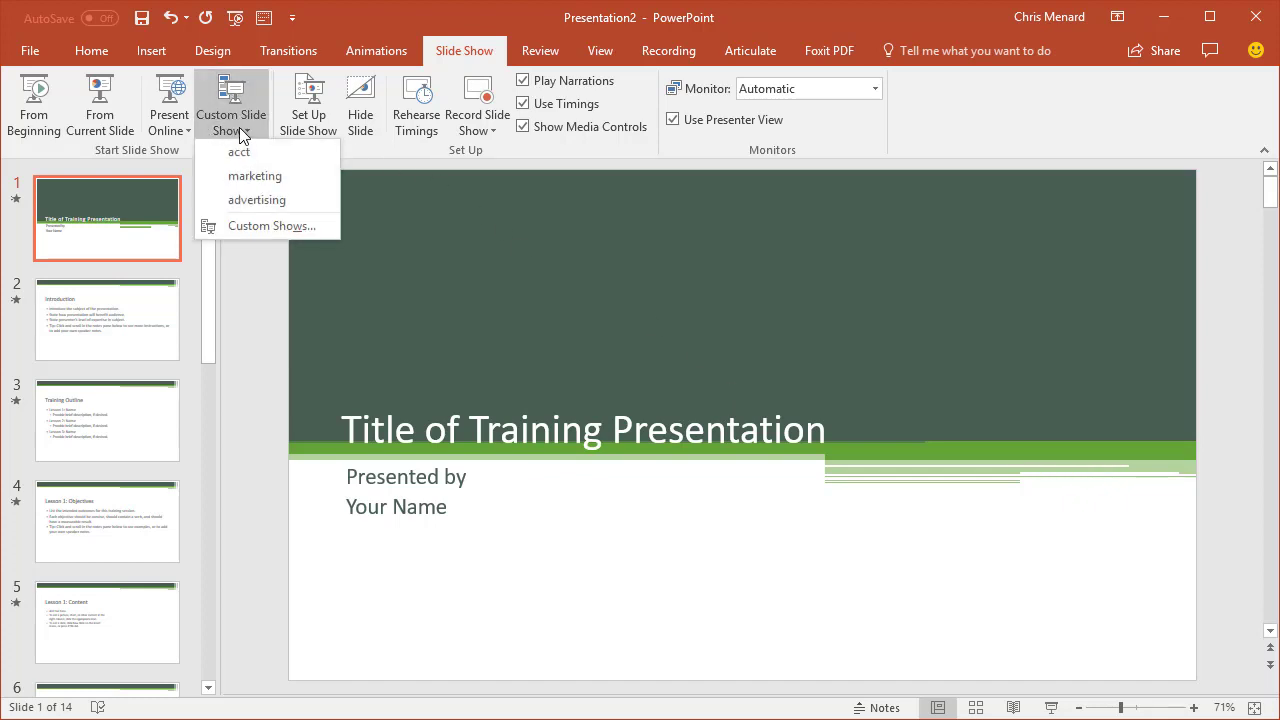
mouse_move(238, 152)
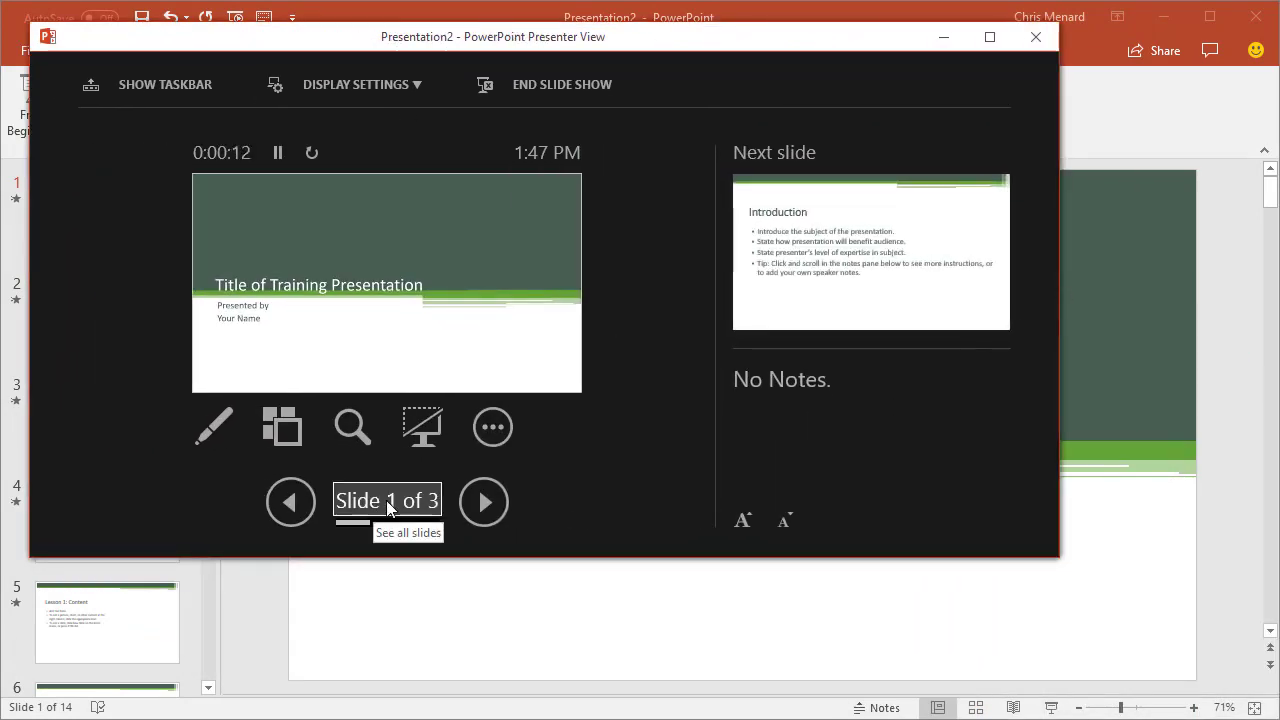
click(483, 501)
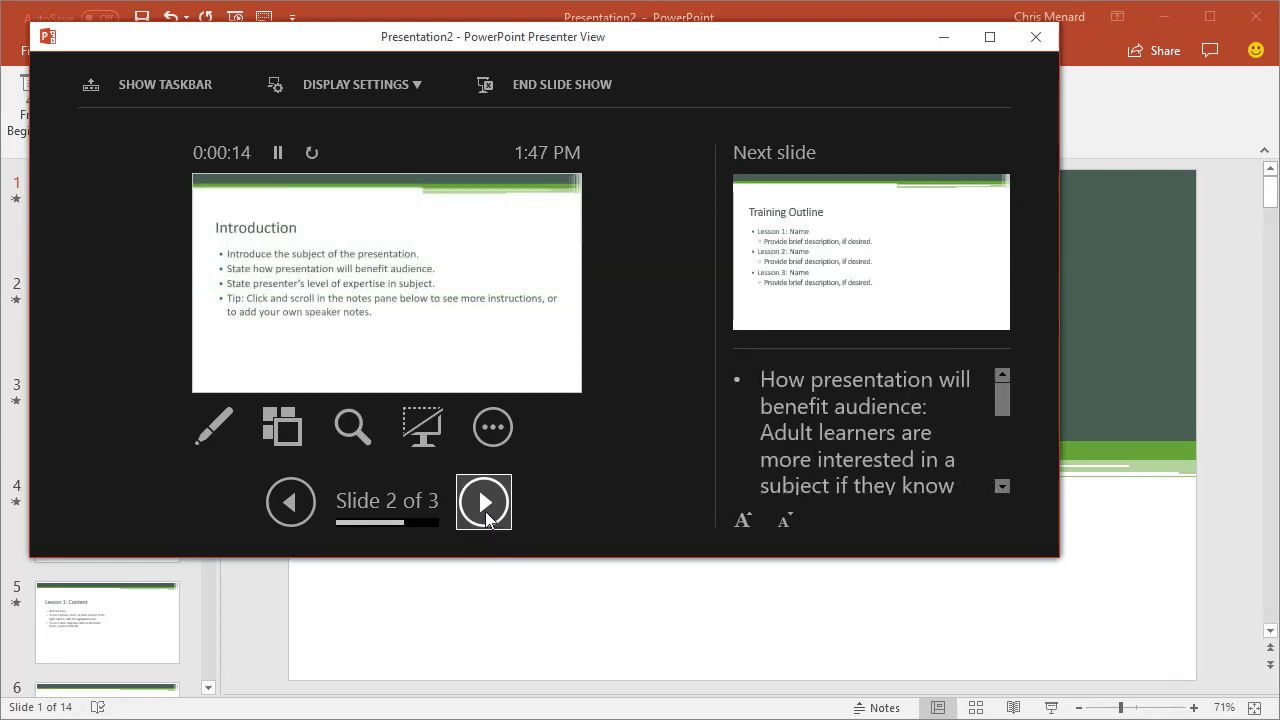
click(484, 502)
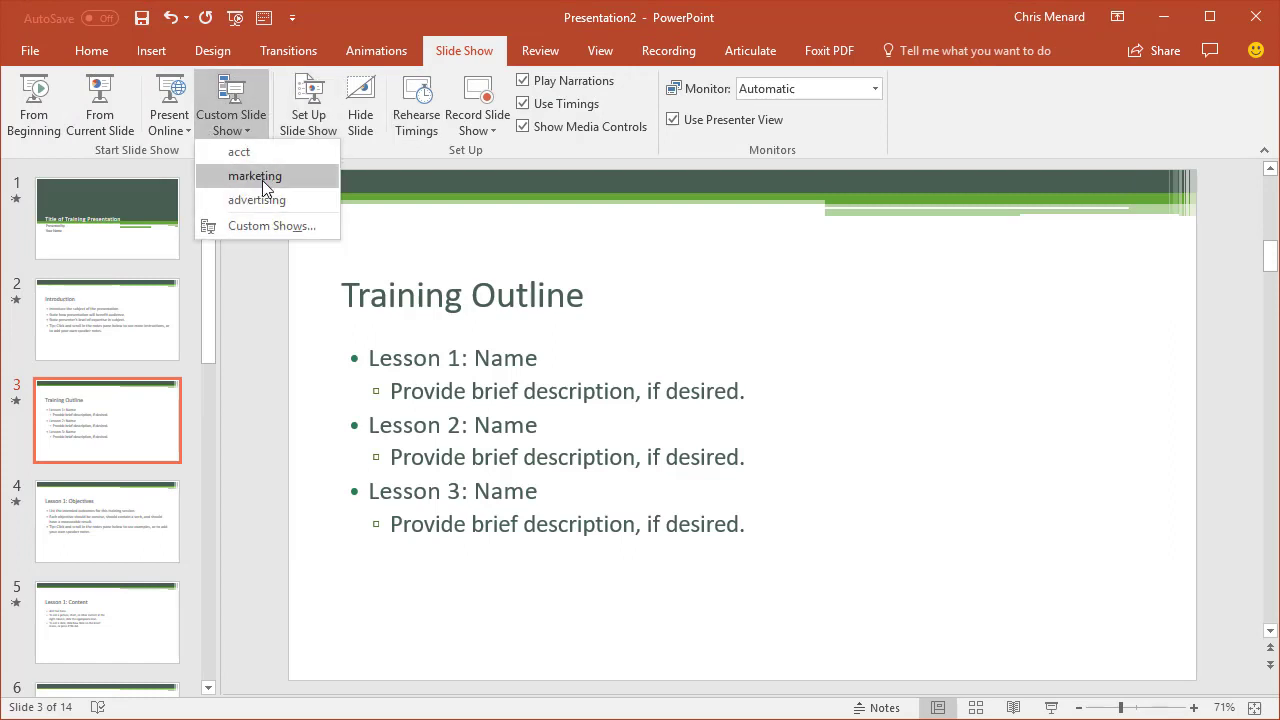
mouse_move(277, 225)
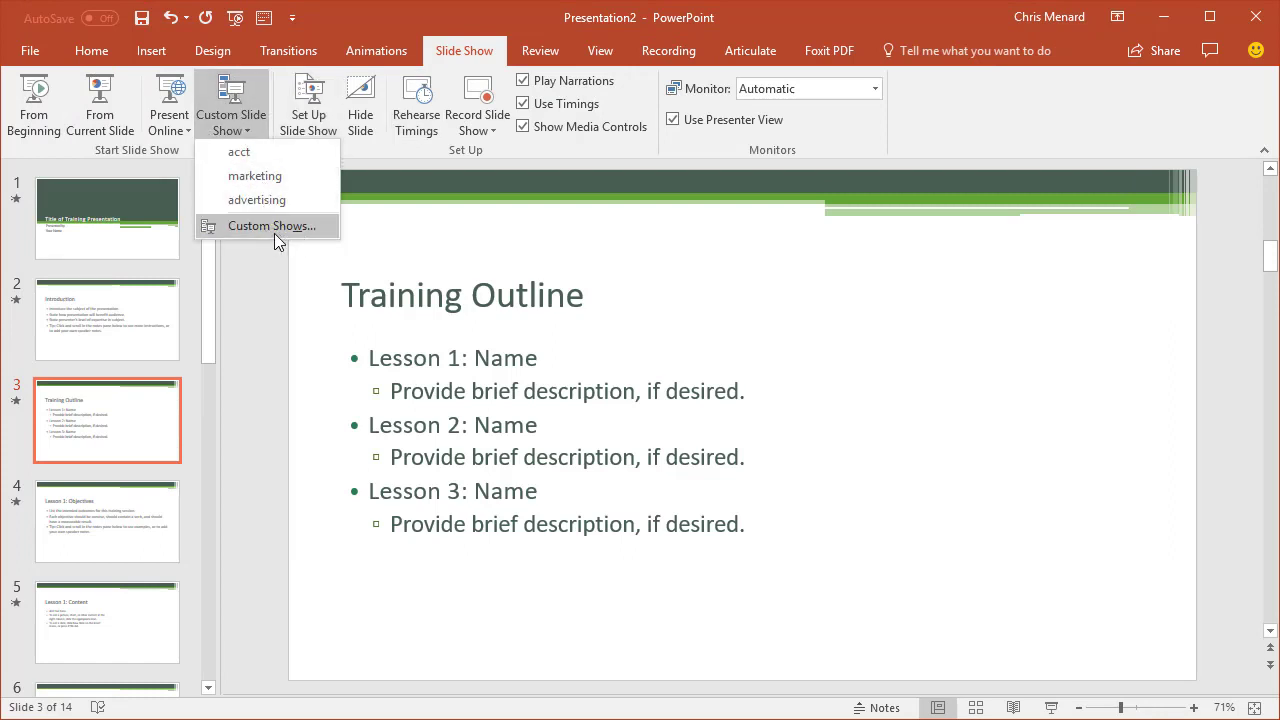
Reopen the Custom Shows dialog showing acct, marketing and advertising.
click(271, 225)
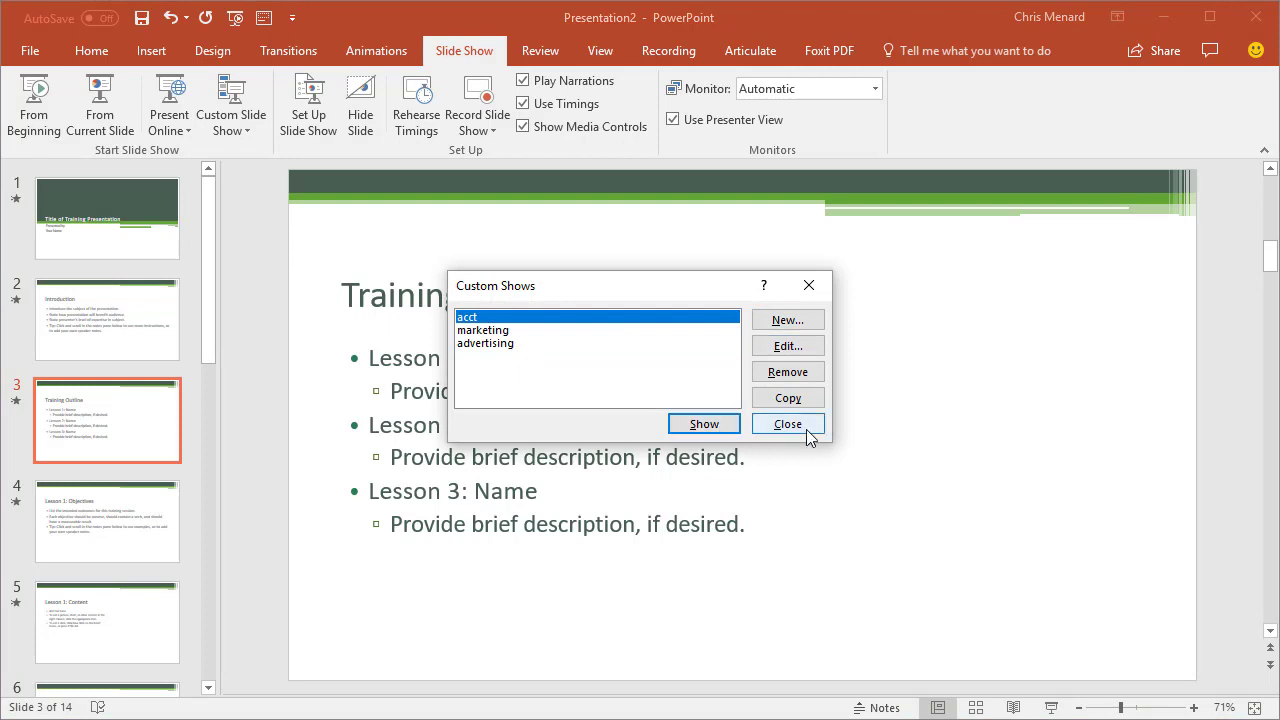